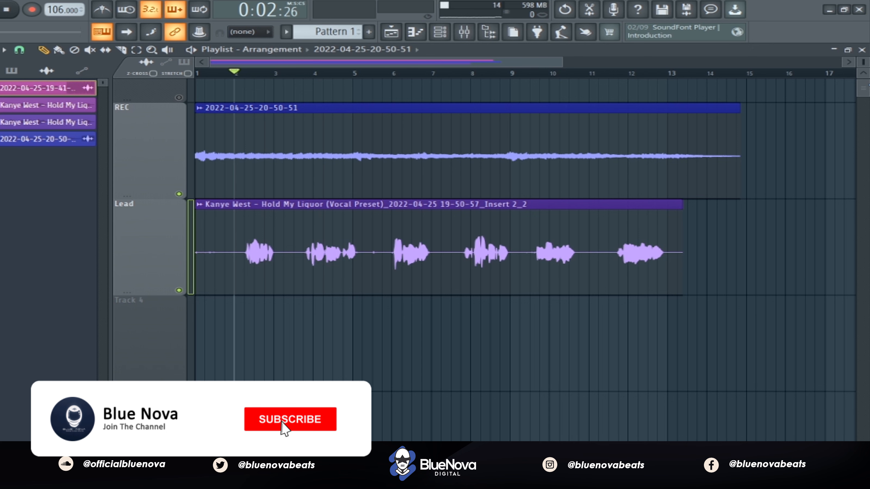
Step: Play and stop the Lead track's unprocessed vocal clip in the Playlist
click(290, 418)
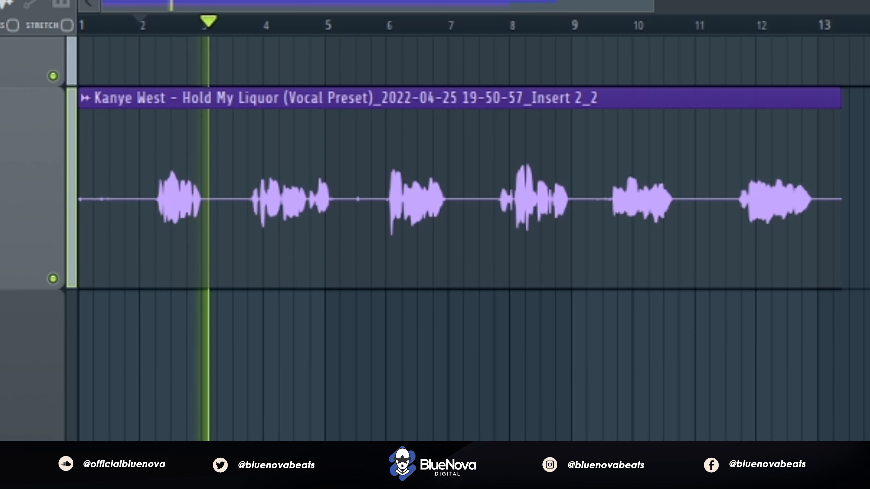
click(265, 22)
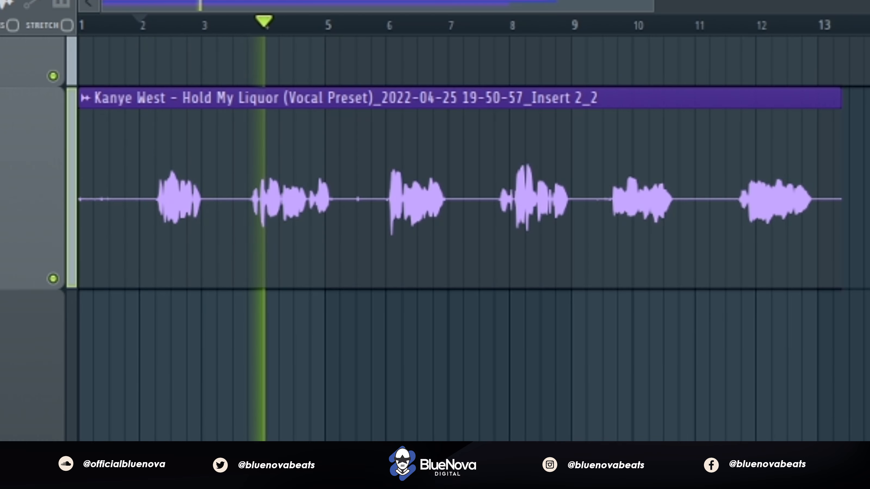
click(319, 22)
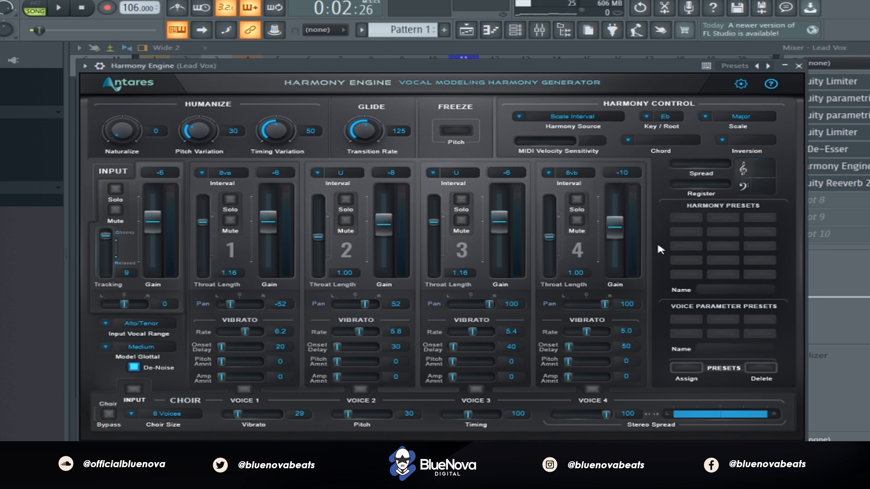
mouse_move(713, 136)
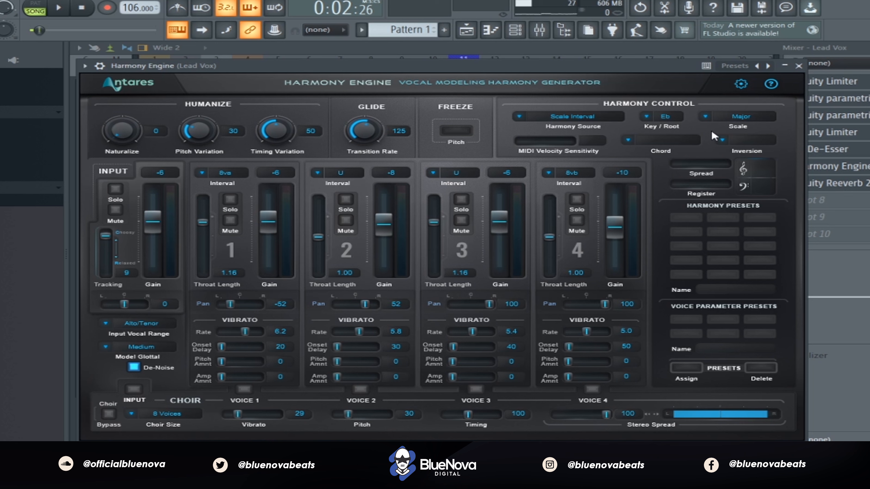
mouse_move(410, 147)
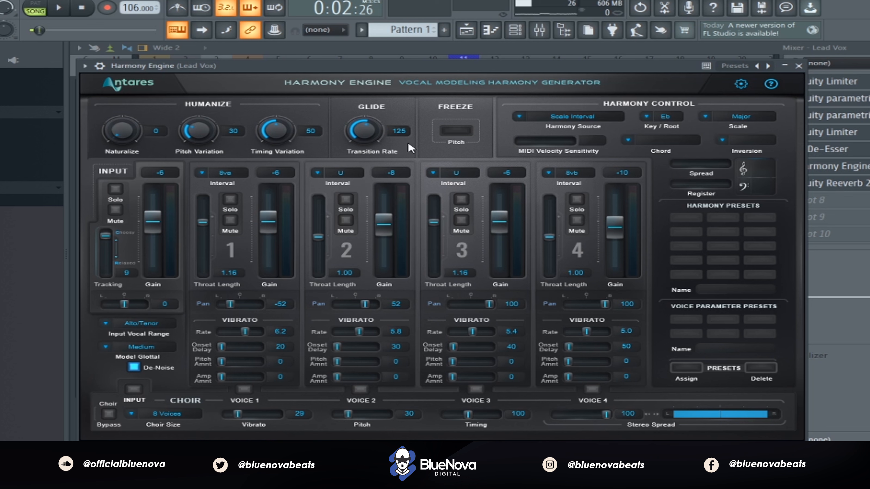
mouse_move(410, 159)
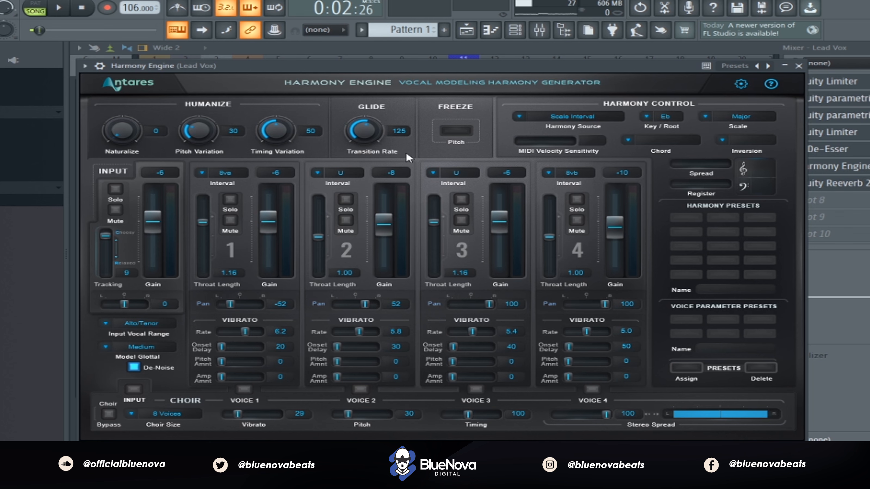
mouse_move(250, 172)
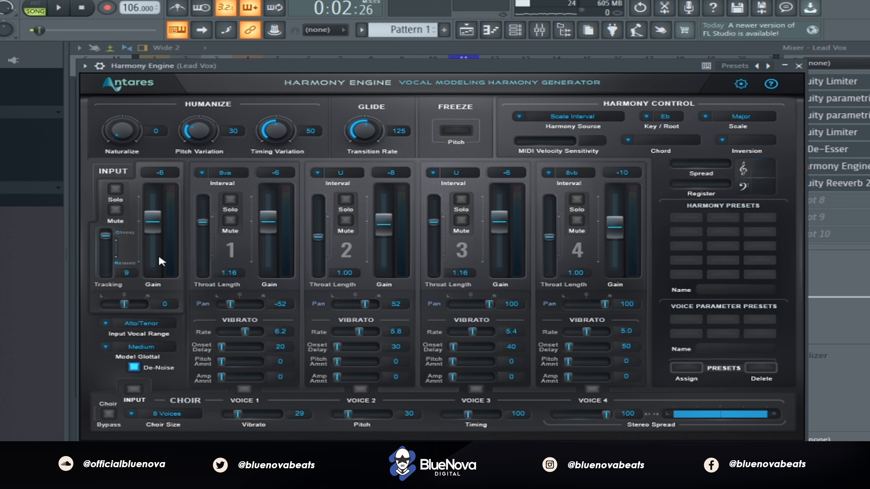
mouse_move(262, 229)
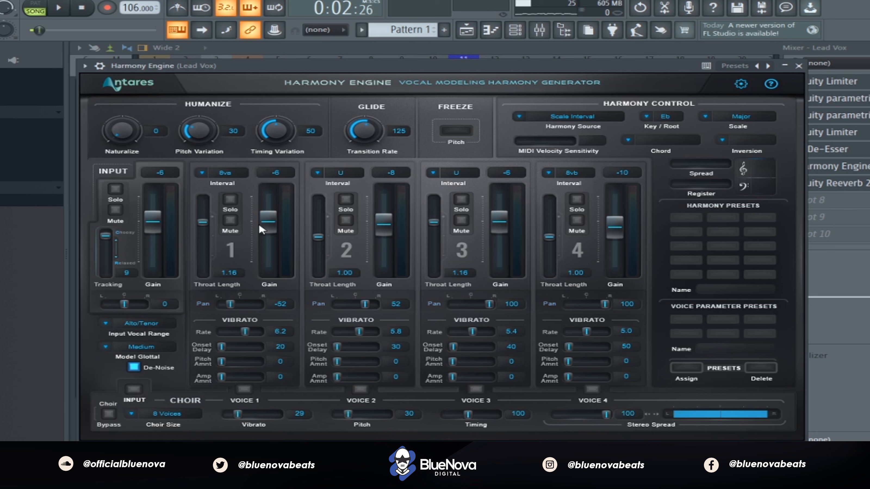
mouse_move(267, 227)
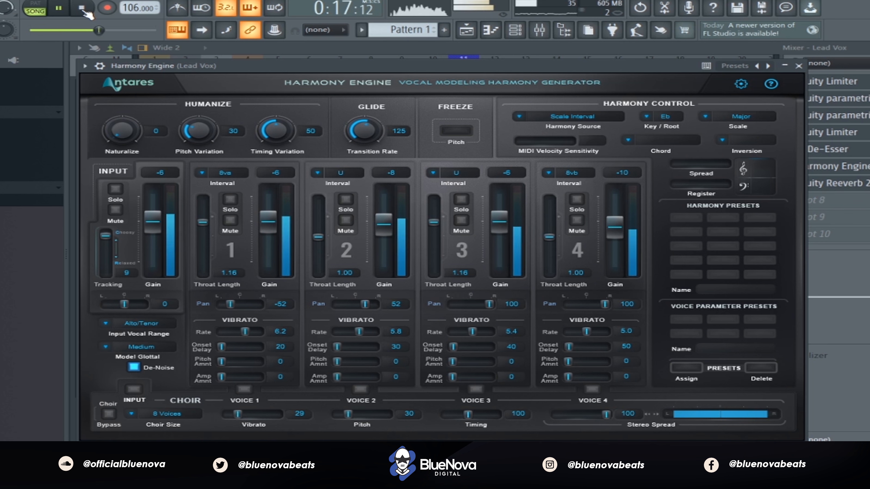
Step: Play the song with the four Harmony Engine voices, then stop
click(84, 8)
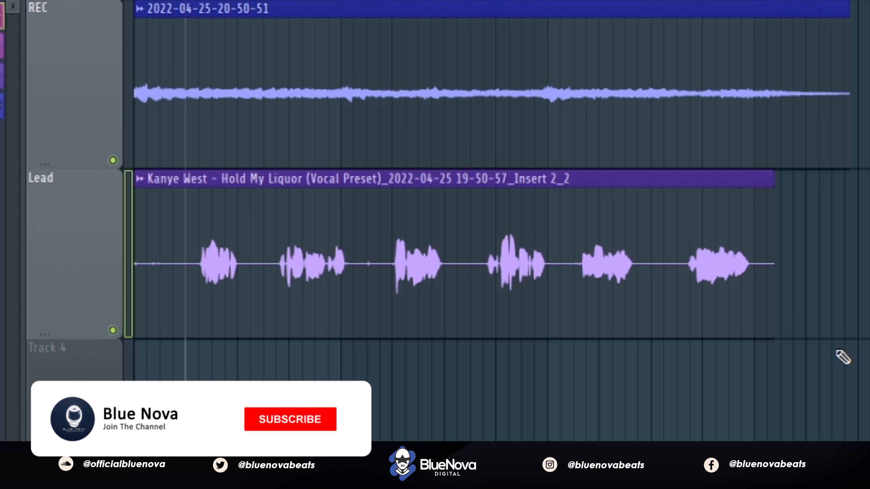
Step: Close the Harmony Engine window to return to the Playlist
click(290, 419)
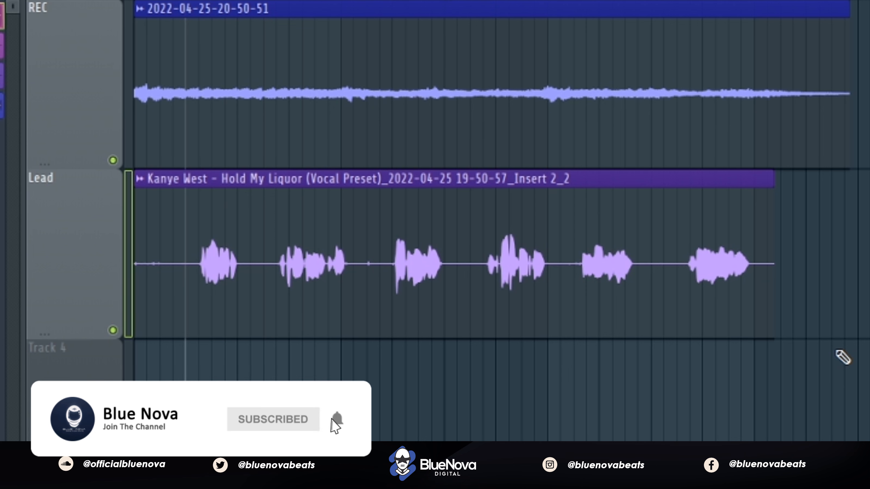